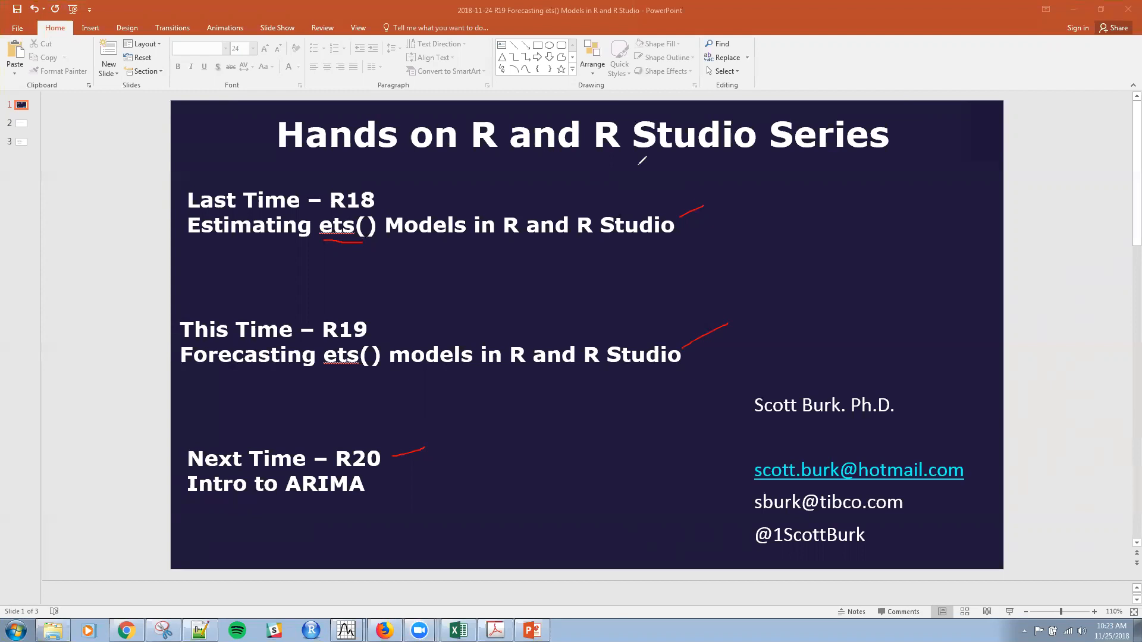
pyautogui.moveTo(499, 299)
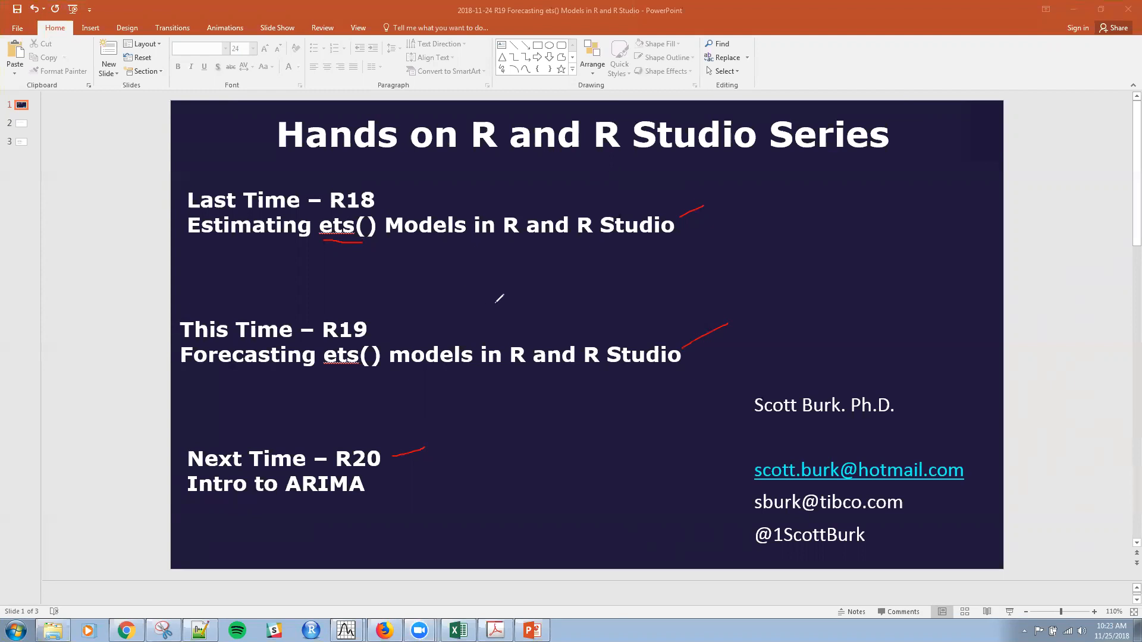
pyautogui.moveTo(765, 95)
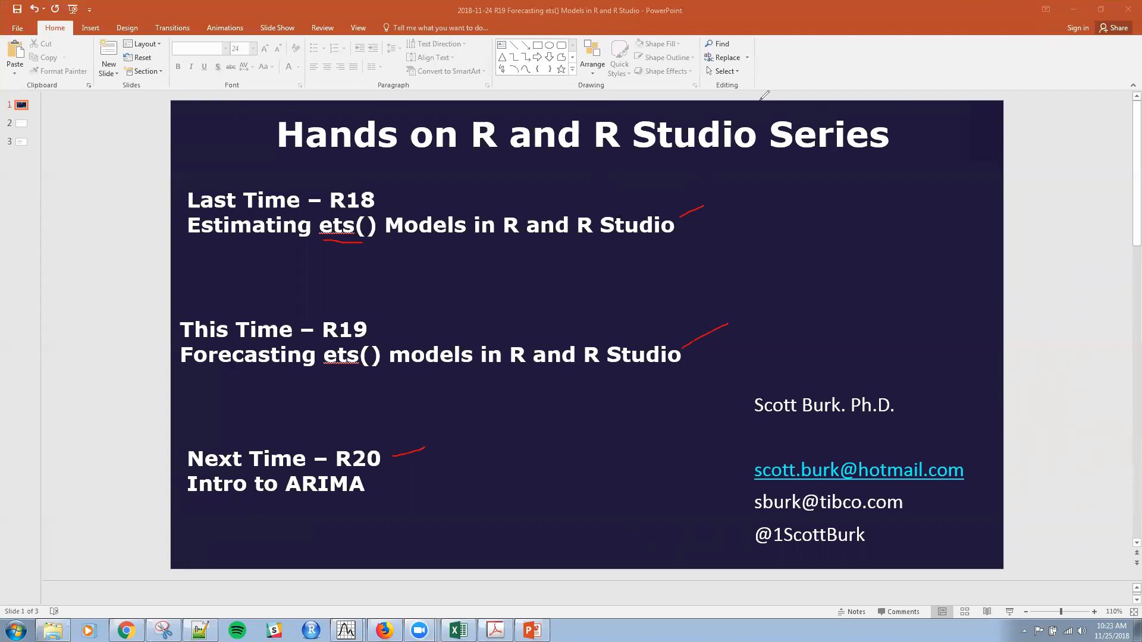
pyautogui.moveTo(792, 64)
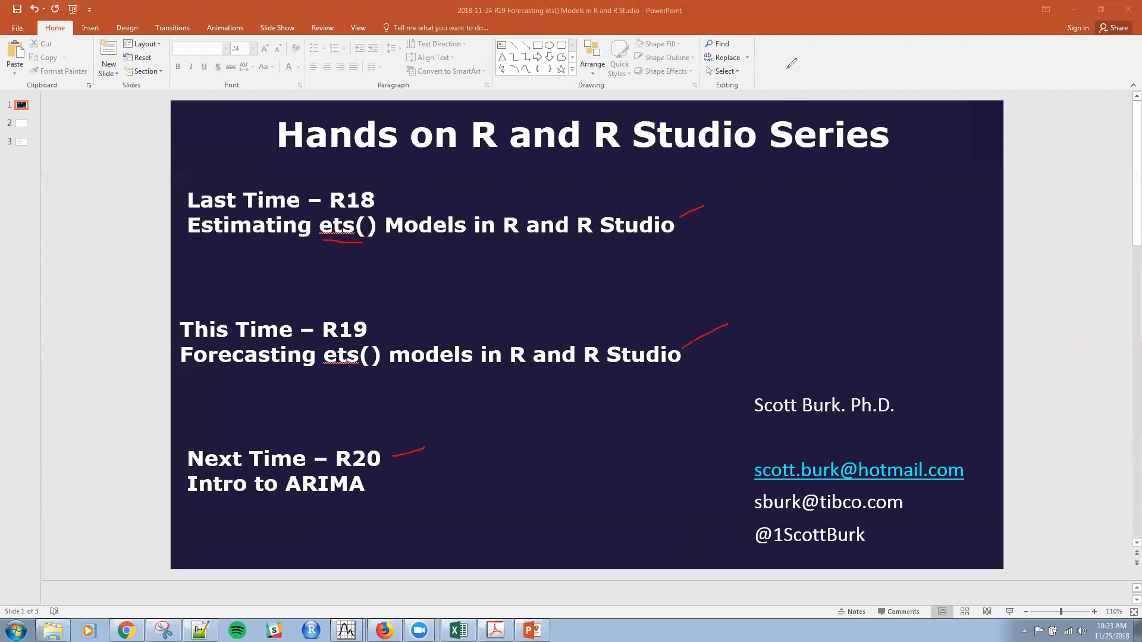
pyautogui.moveTo(848, 57)
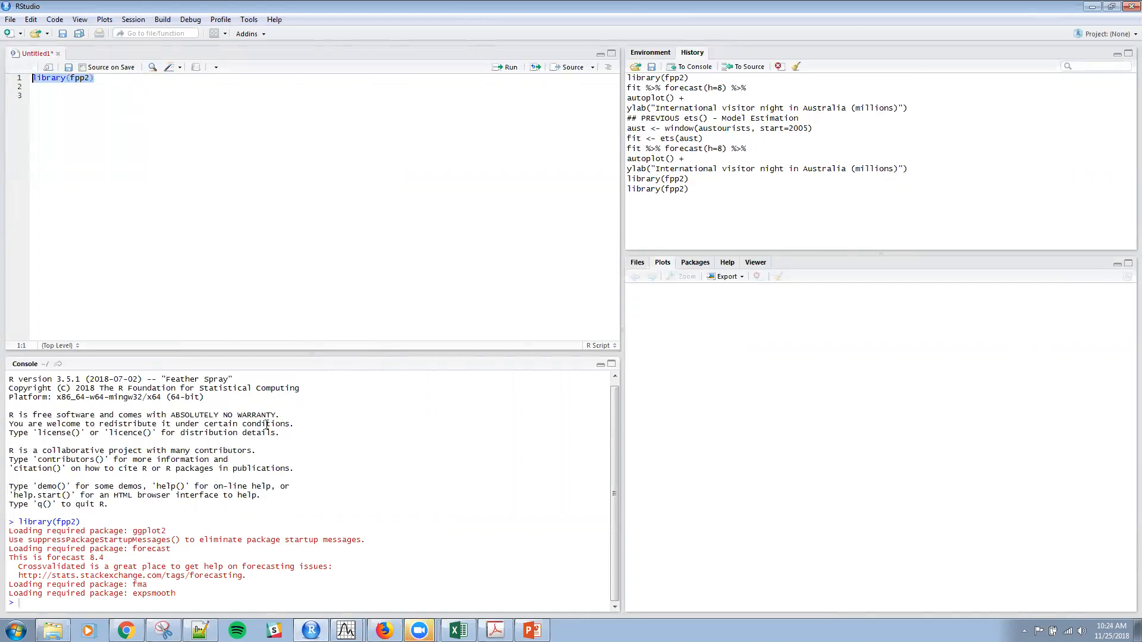
pyautogui.moveTo(884, 174)
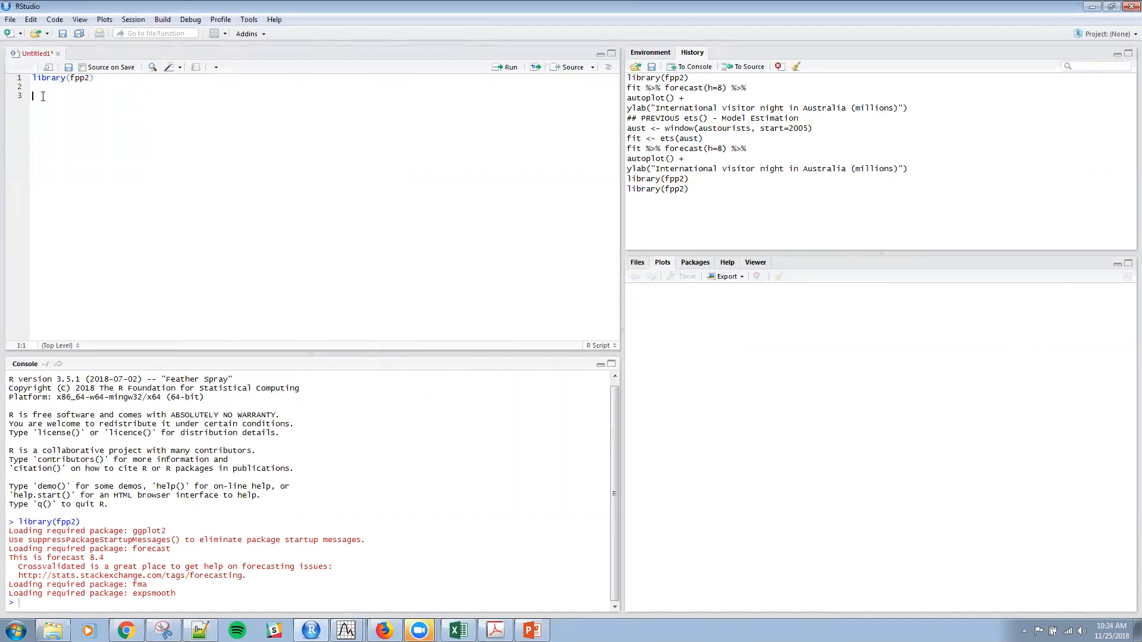
# - Add the comment heading '## PREVIOUS ets() - Model Estimation' on line 3
pyautogui.write('## PREVIOUS ets() - Model Estimation')
pyautogui.write('aust <- window(austourists, start=2005)')
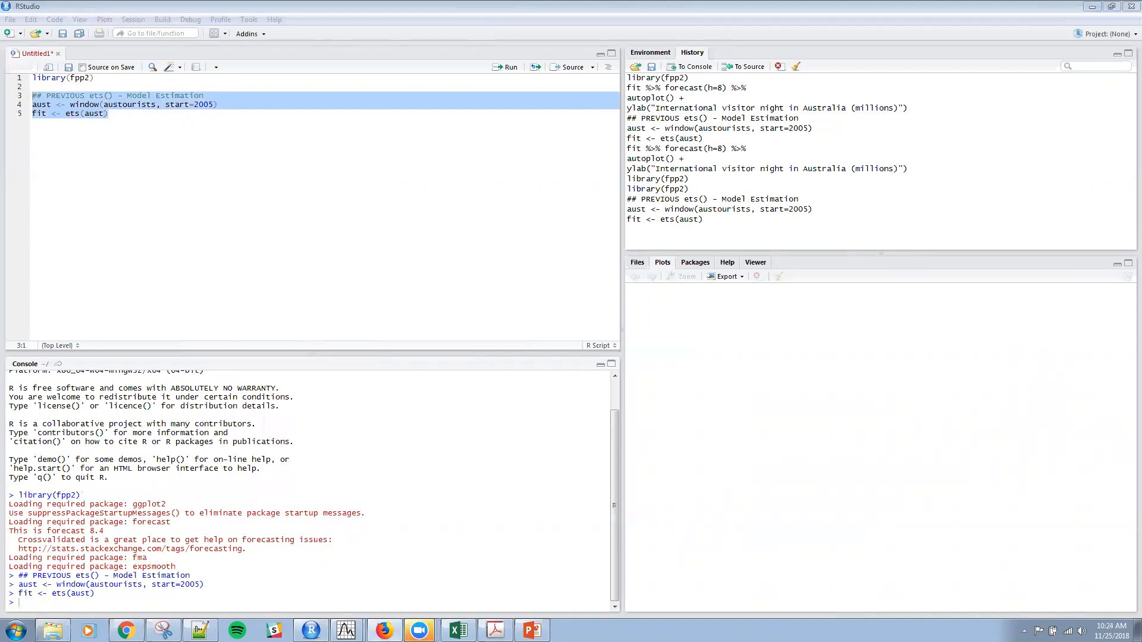
pyautogui.moveTo(333, 138)
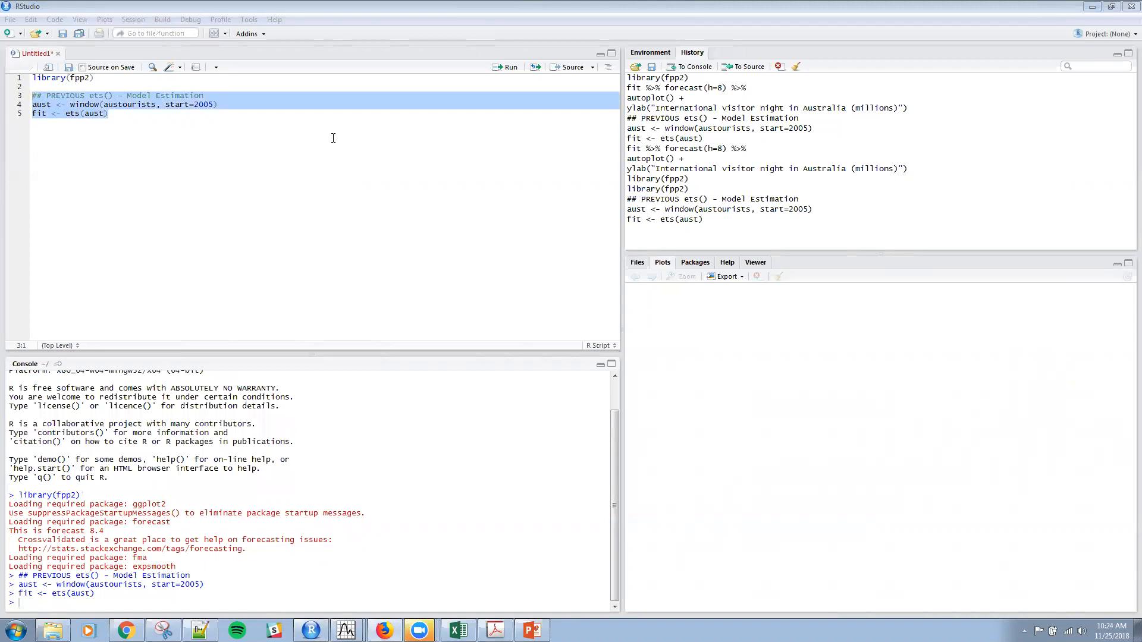
pyautogui.moveTo(492, 215)
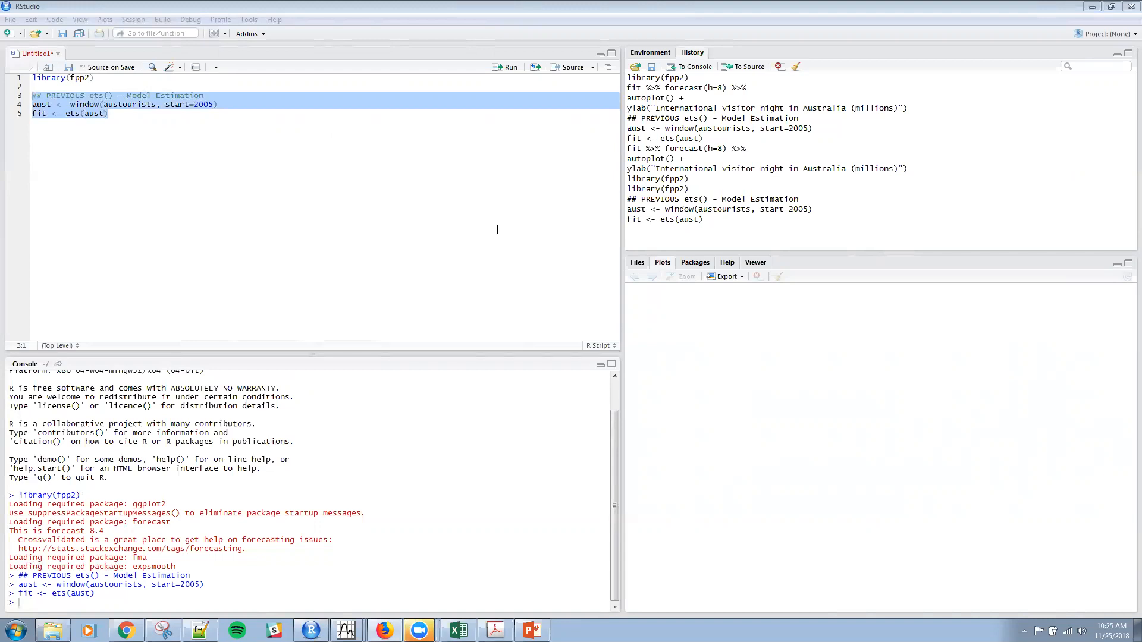
pyautogui.moveTo(485, 239)
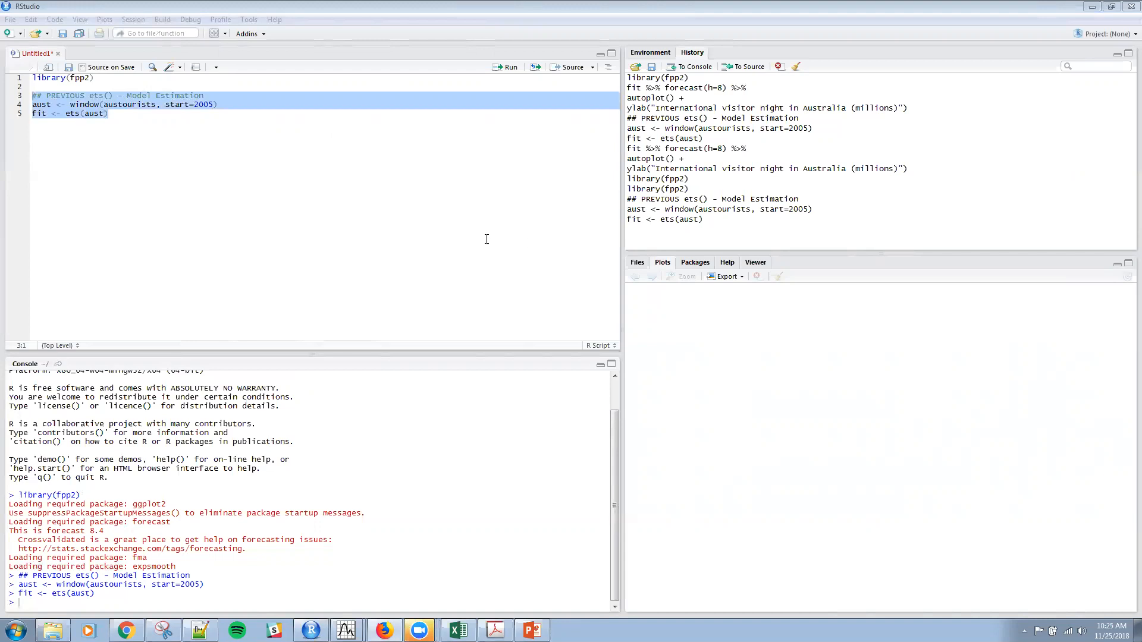
pyautogui.moveTo(313, 178)
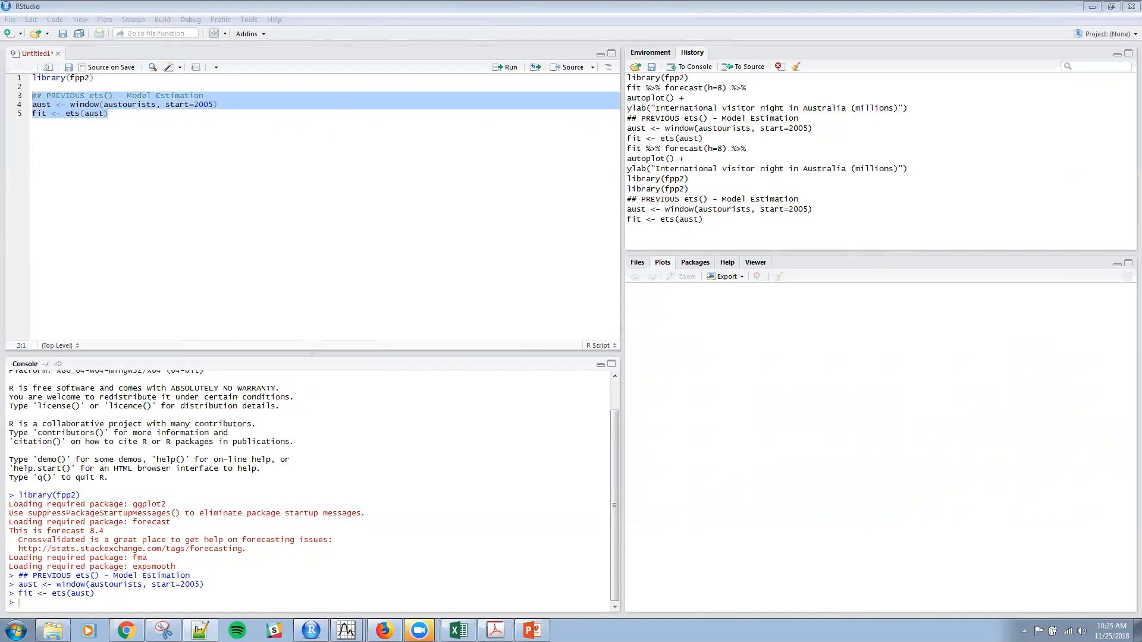
pyautogui.moveTo(112, 189)
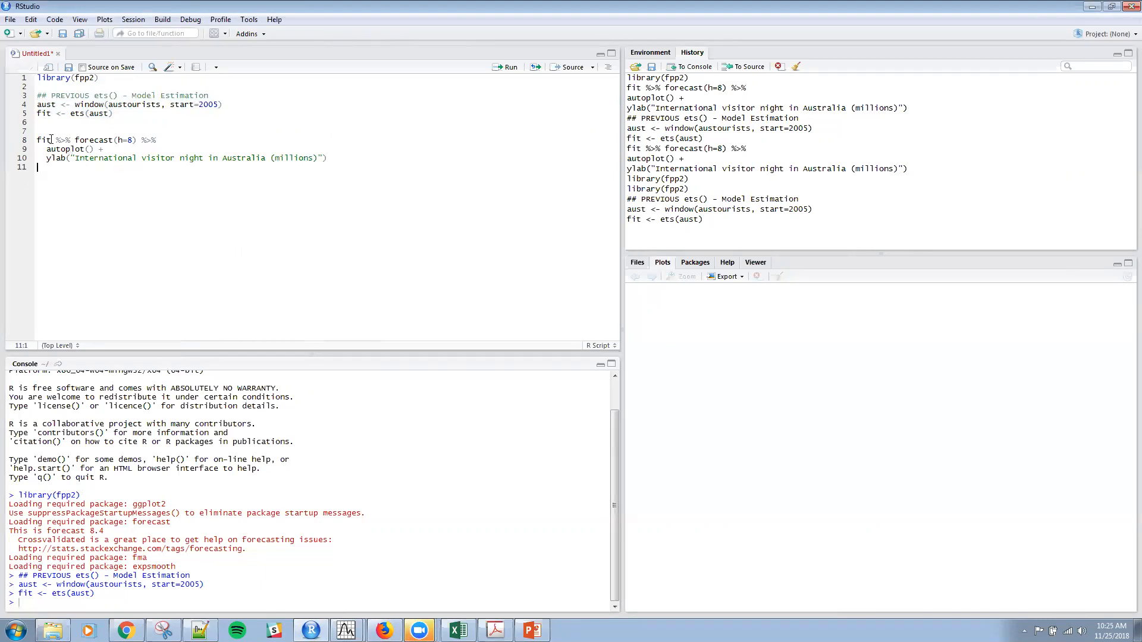
# - Select the fit %>% forecast(h=8) %>% autoplot() lines with the visitor-nights ylab and run them
pyautogui.doubleClick(44, 140)
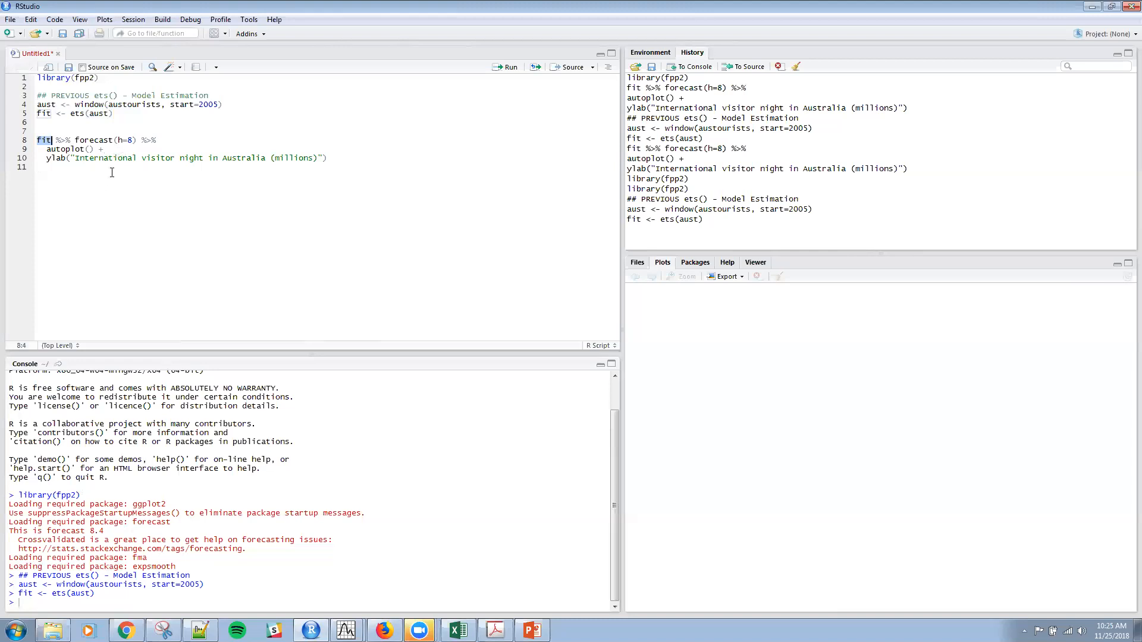
pyautogui.moveTo(90, 166)
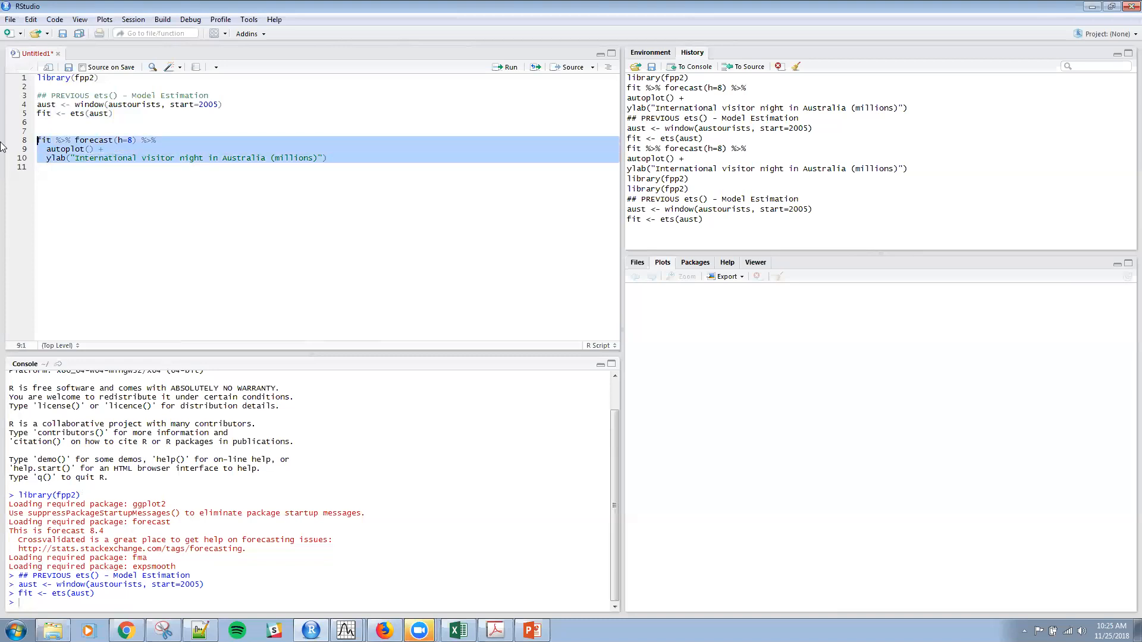
pyautogui.click(505, 66)
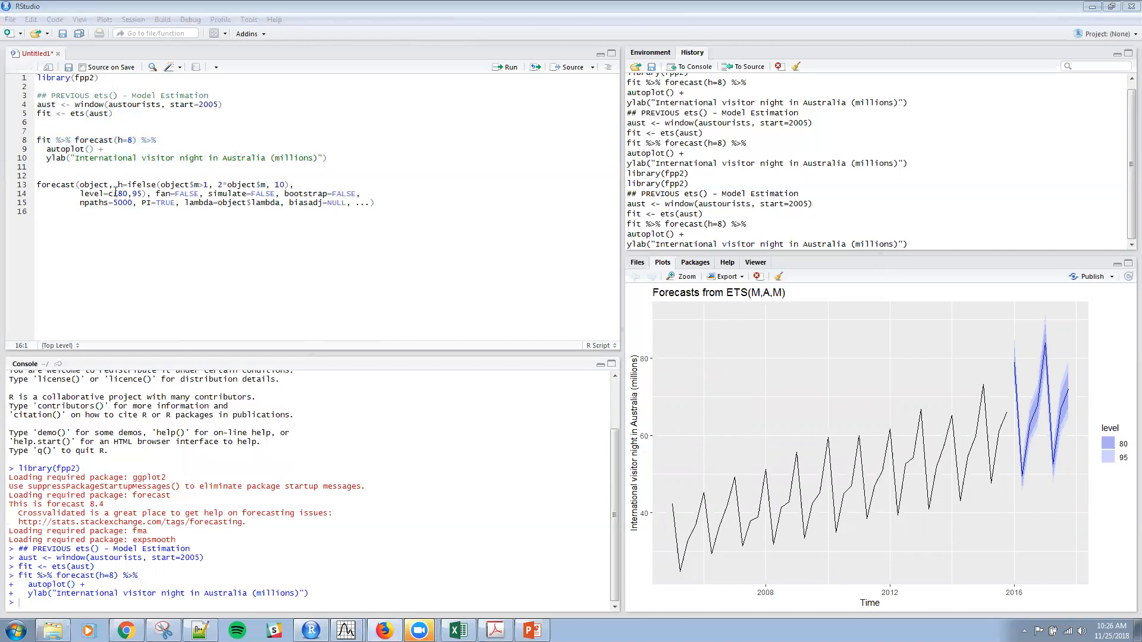
# - Highlight forecast()'s object argument and its PI prediction-interval setting in the pasted signature
pyautogui.doubleClick(92, 184)
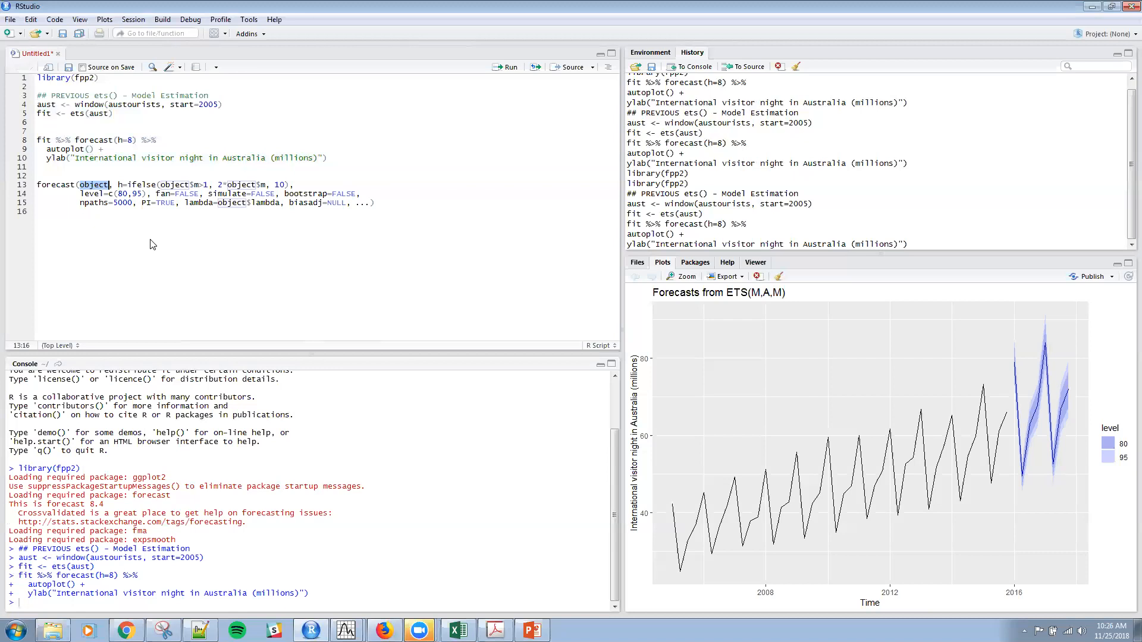
pyautogui.moveTo(153, 235)
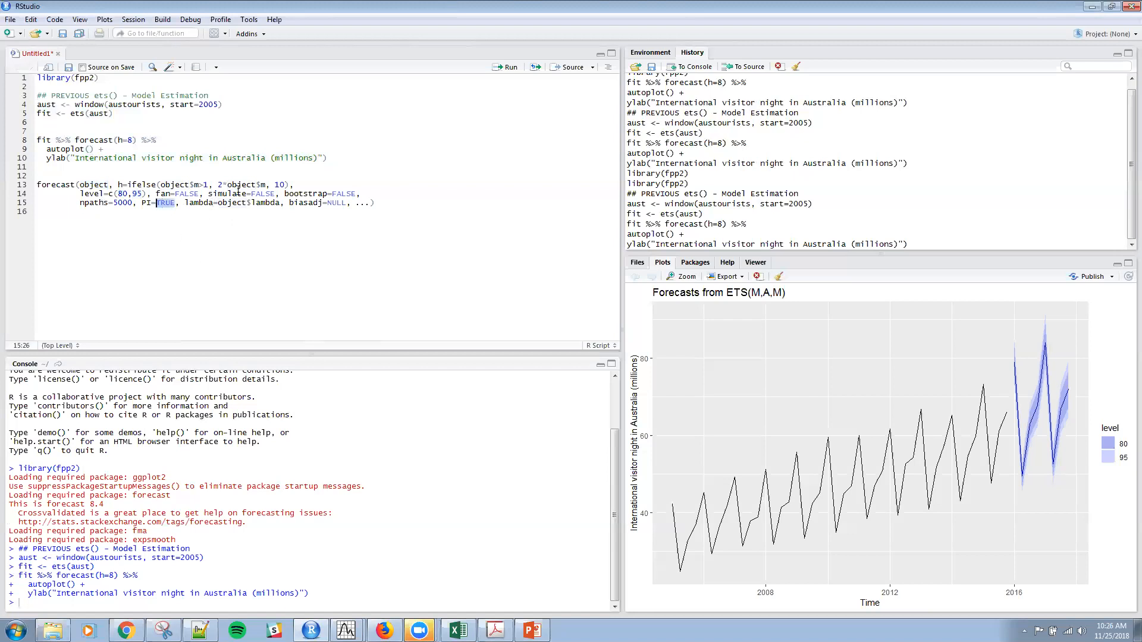
pyautogui.doubleClick(226, 194)
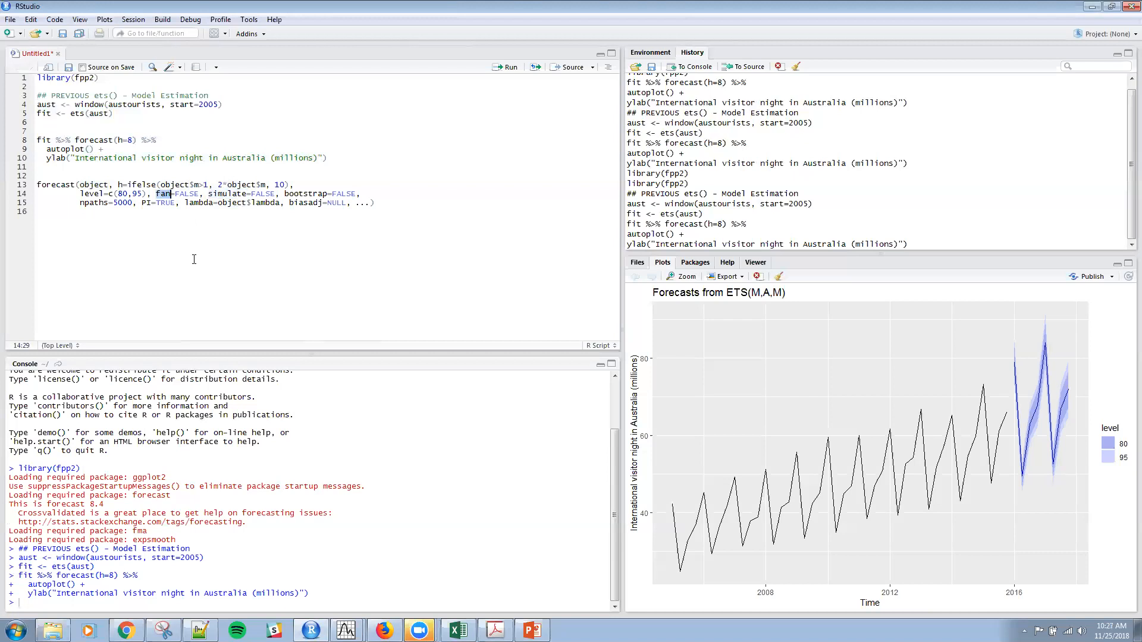
pyautogui.moveTo(181, 211)
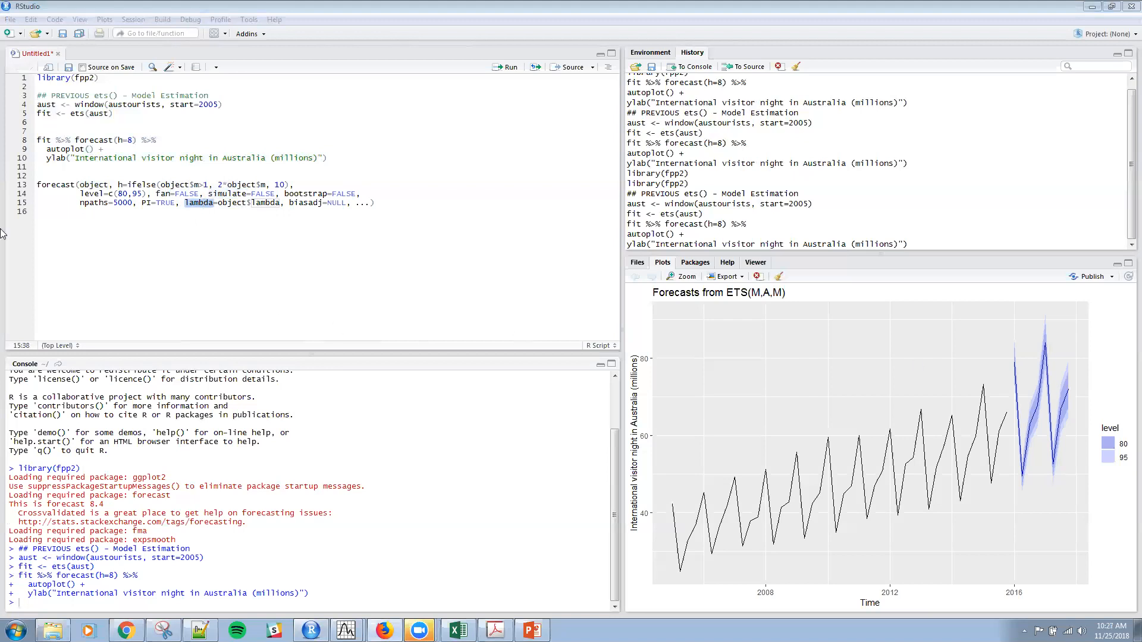
pyautogui.moveTo(2, 206)
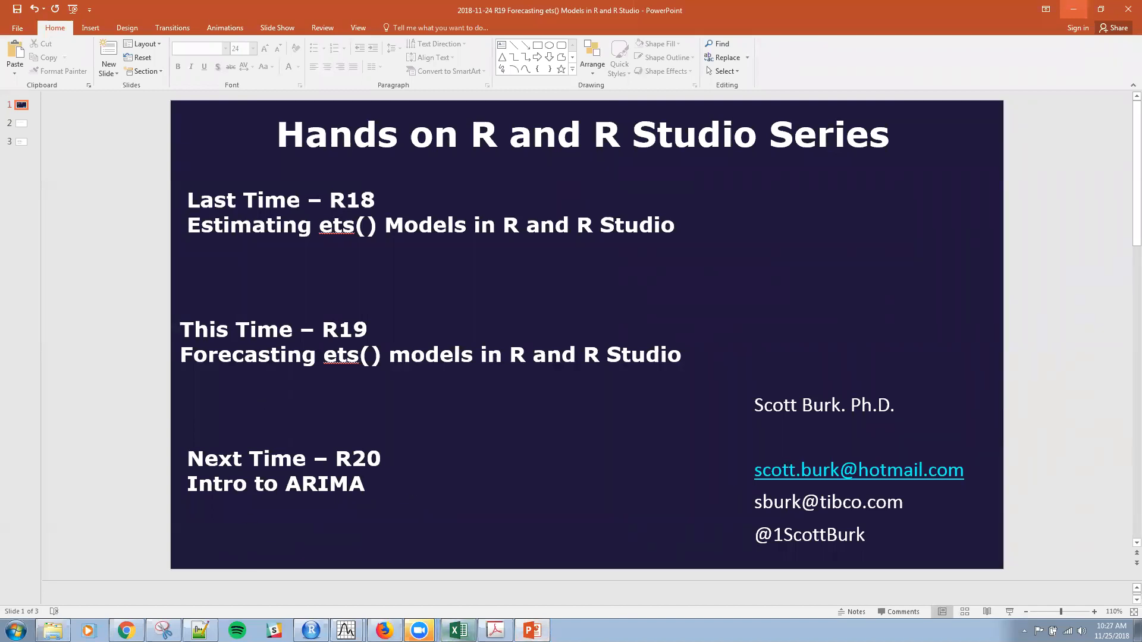
pyautogui.click(310, 630)
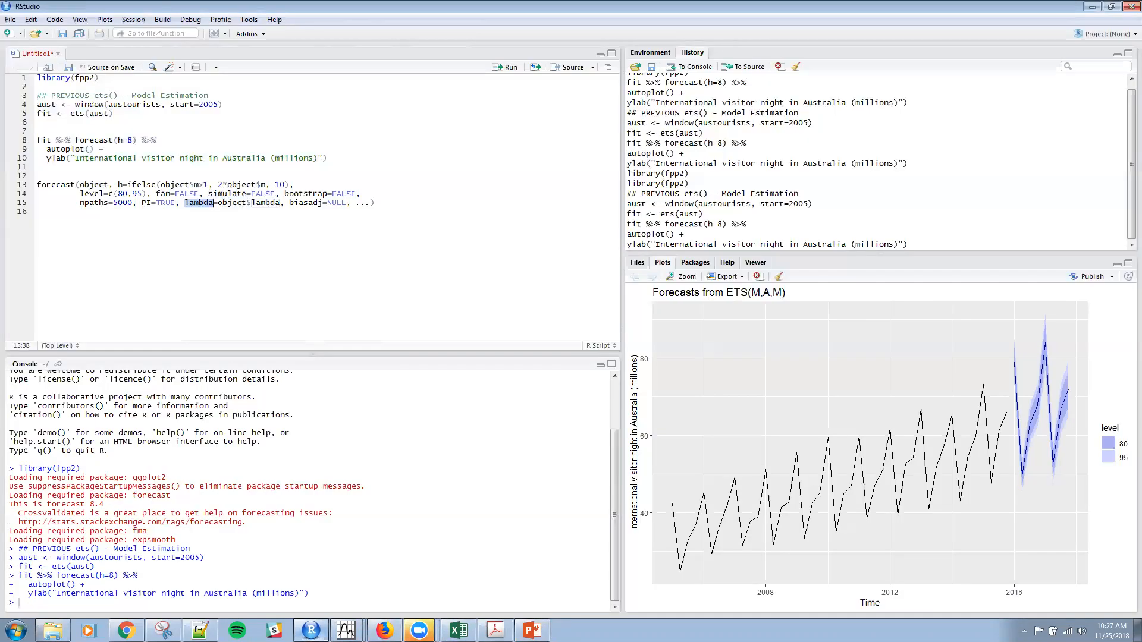
pyautogui.moveTo(1043, 45)
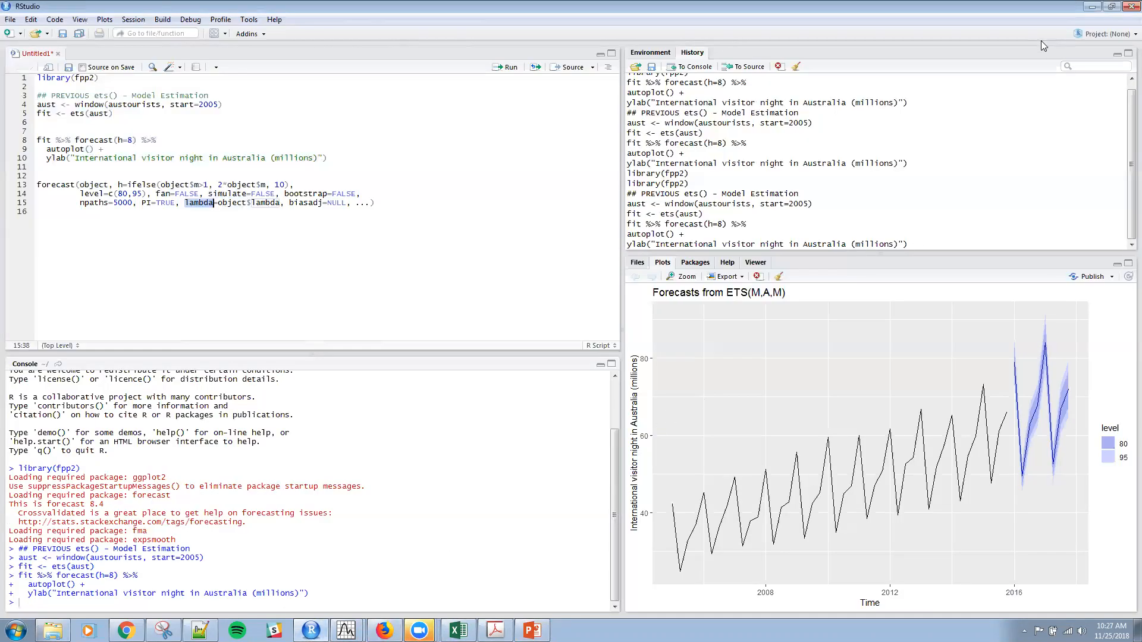